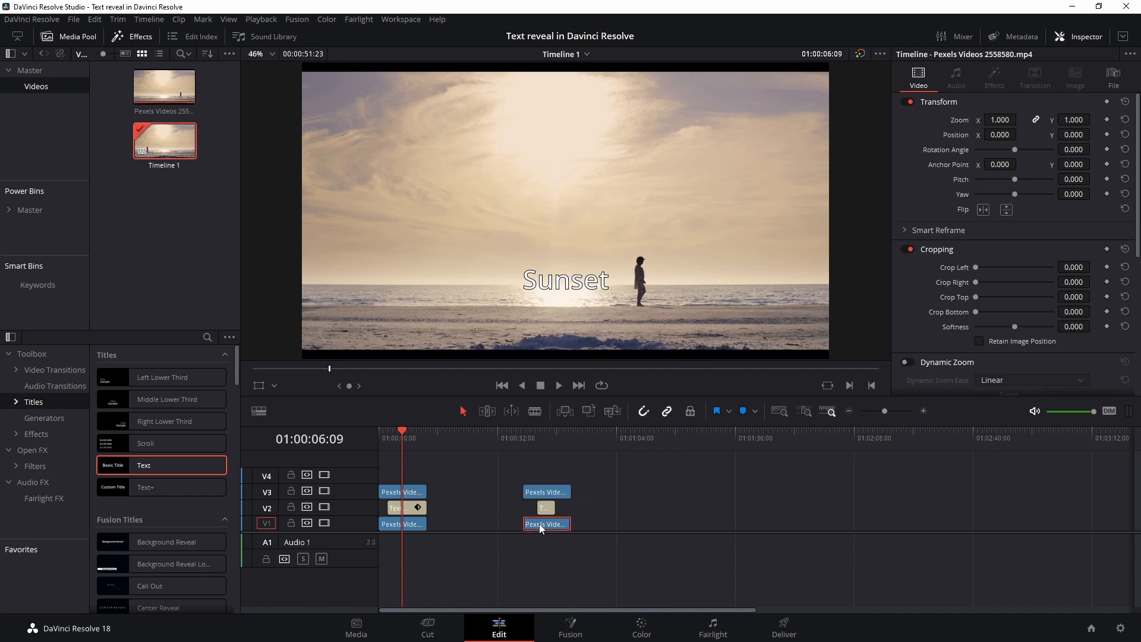
Step: Select the lower beach clip, then the upper beach clip on V3
left_click(545, 492)
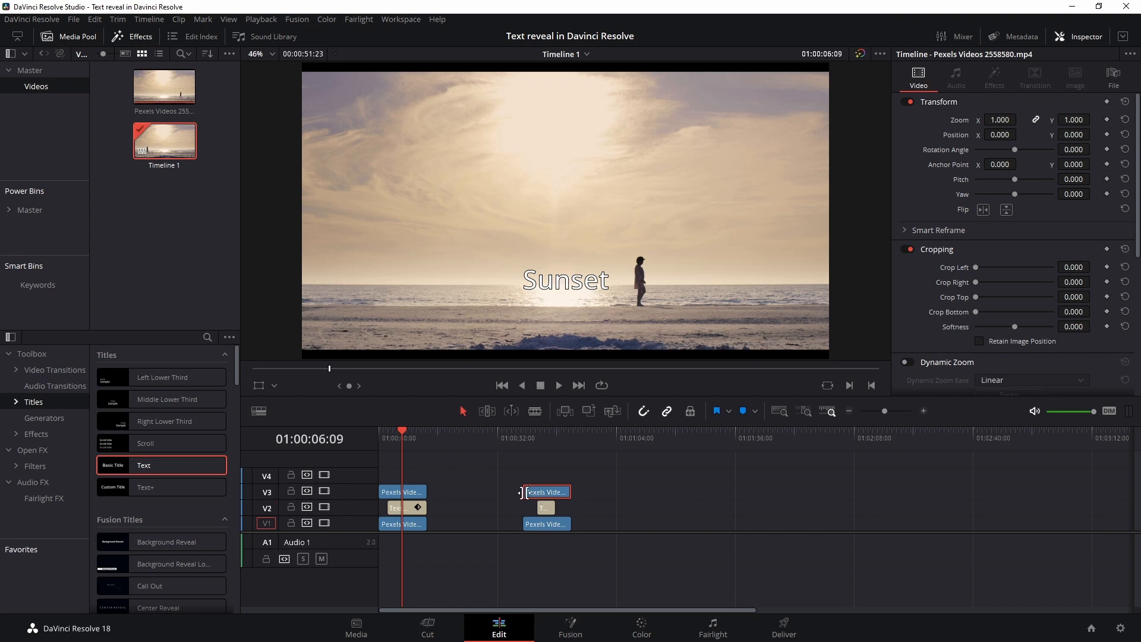
left_click(537, 438)
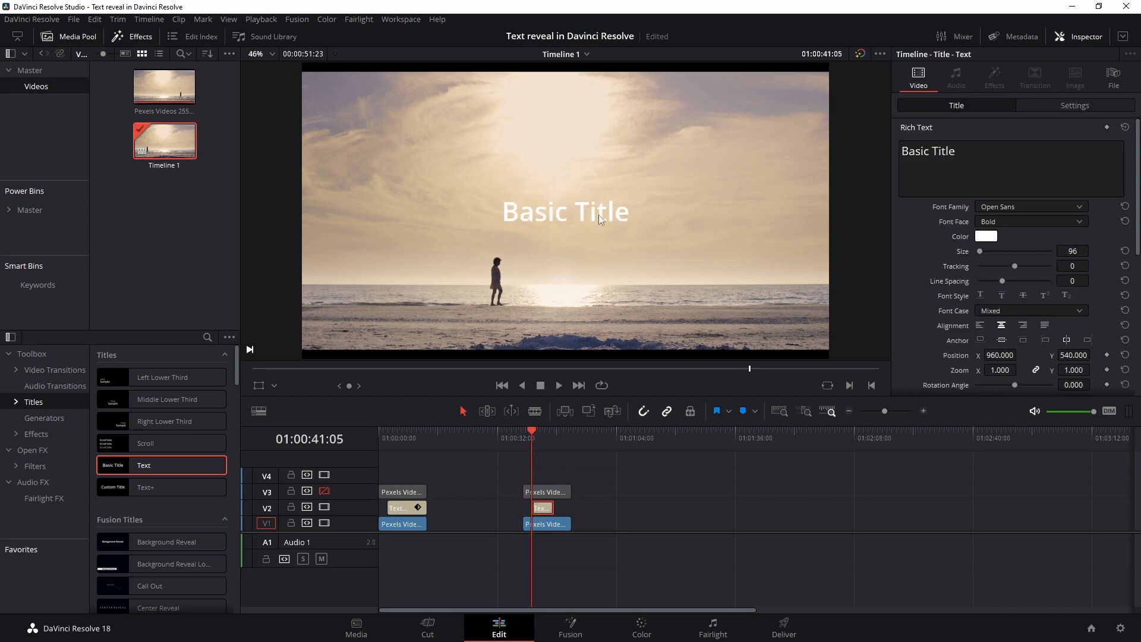
Step: Move the Basic Title down to Position Y -268 and scroll its Title settings
left_click(1075, 105)
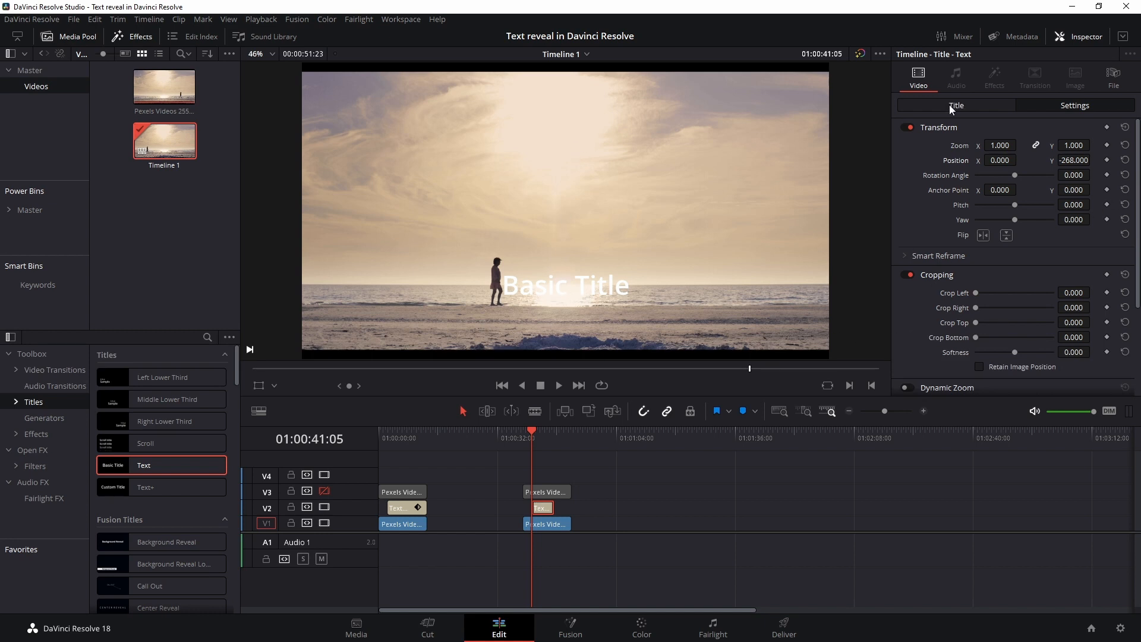
left_click(956, 106)
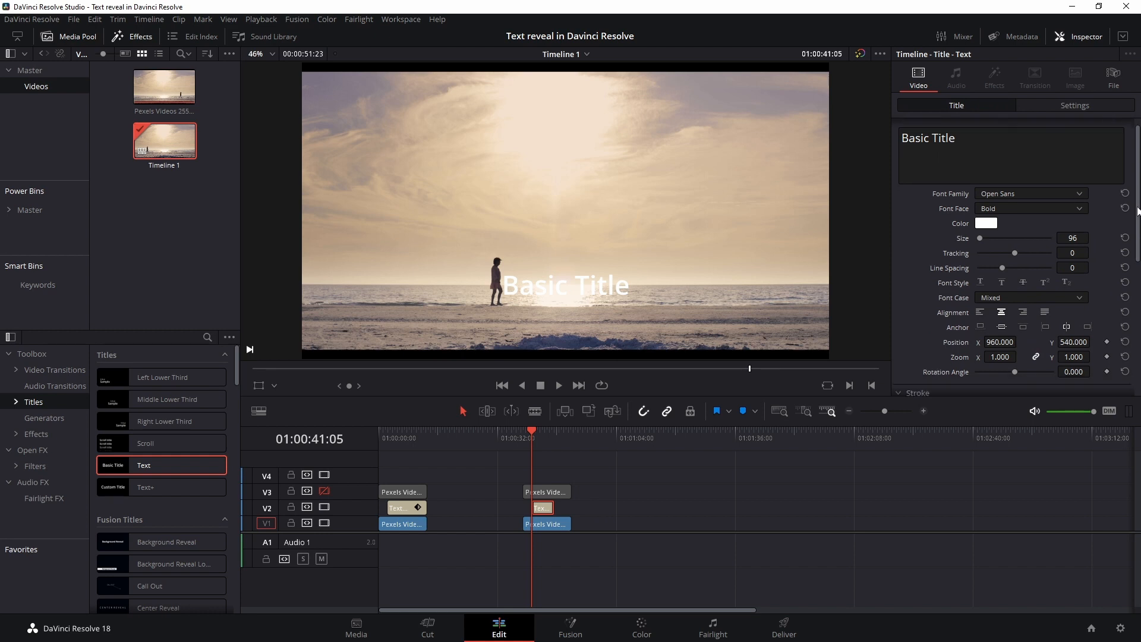
scroll("down", 3)
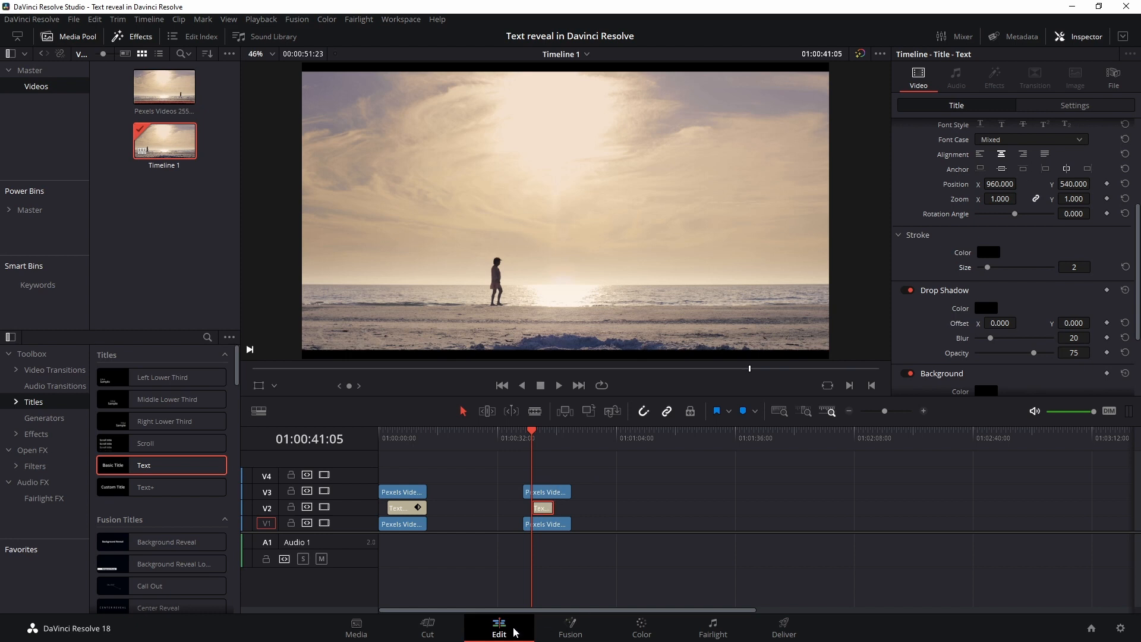
Step: Select the upper beach clip and switch to the Color page
left_click(546, 491)
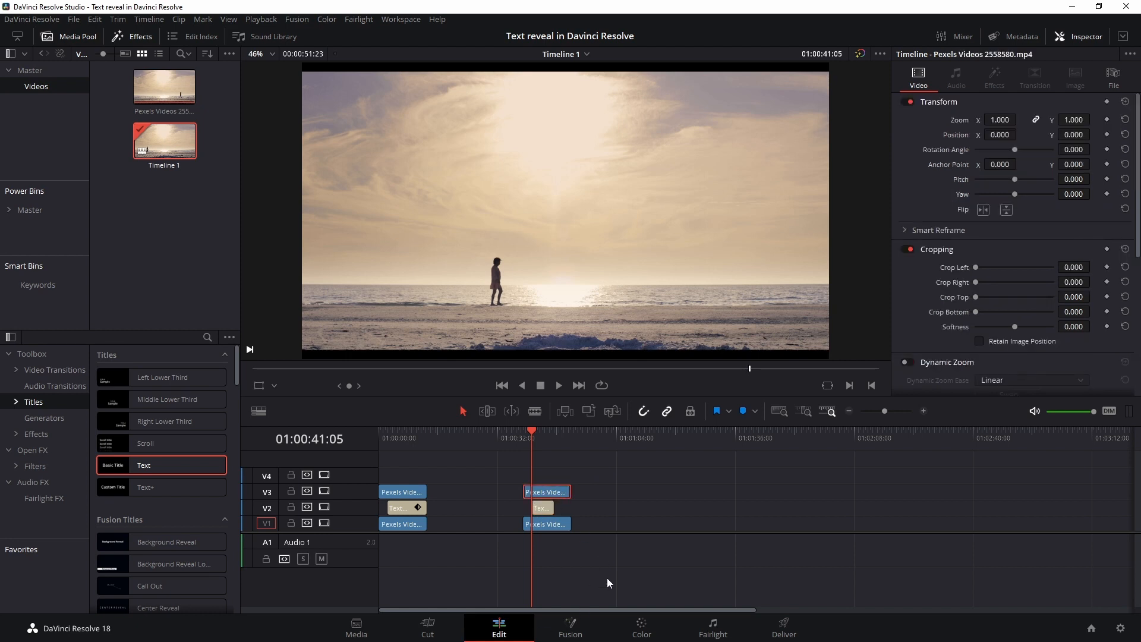
left_click(641, 628)
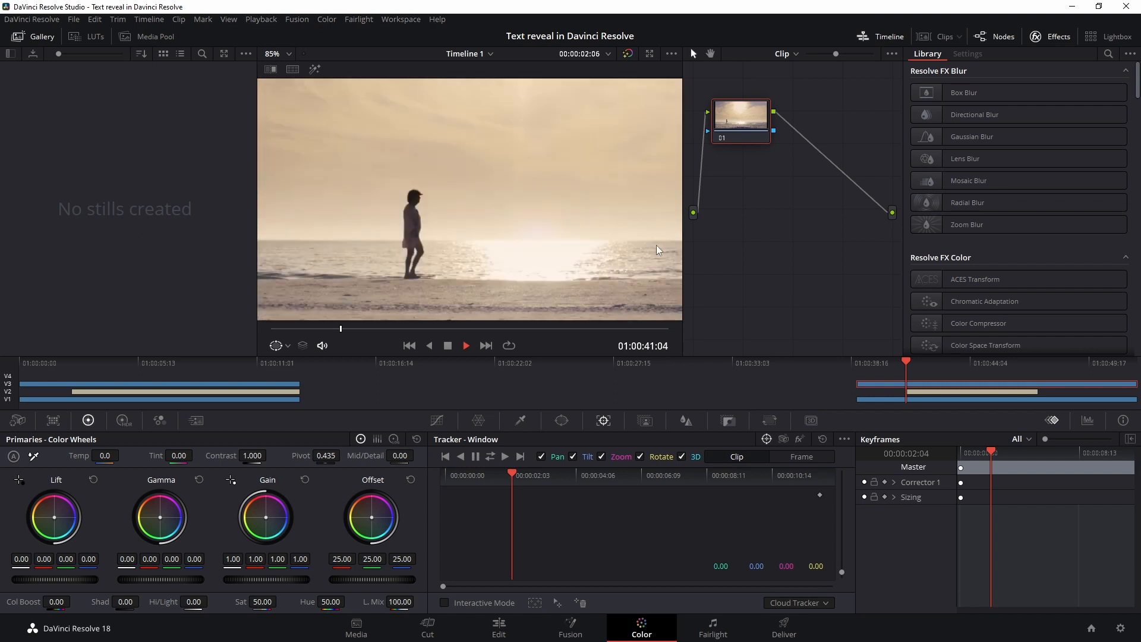
mouse_move(418, 188)
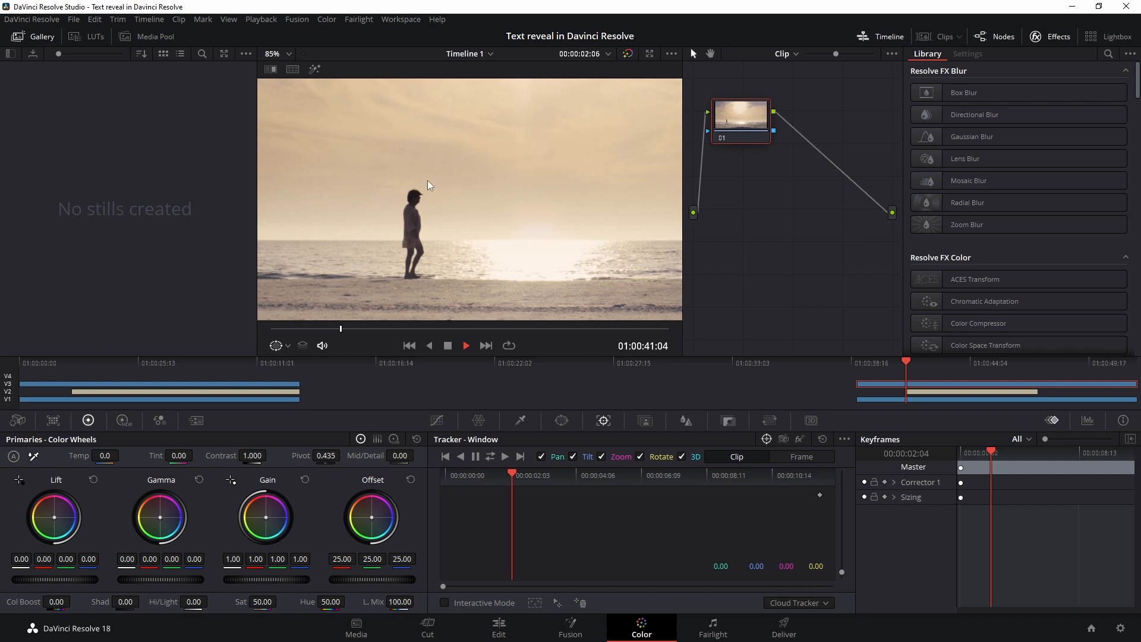
mouse_move(335, 200)
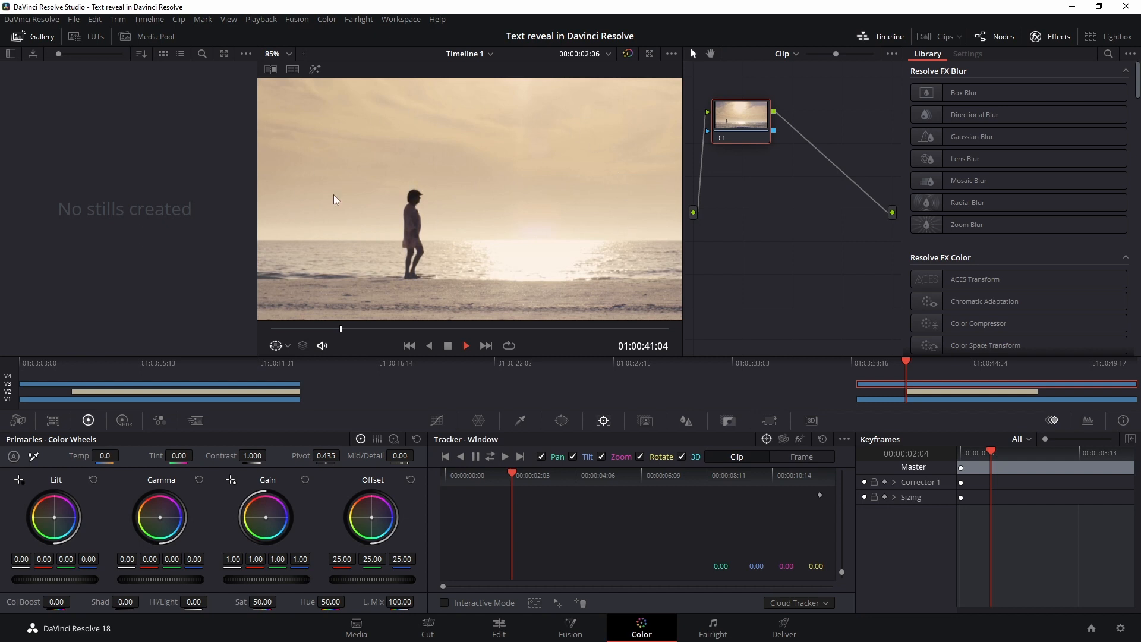
mouse_move(551, 283)
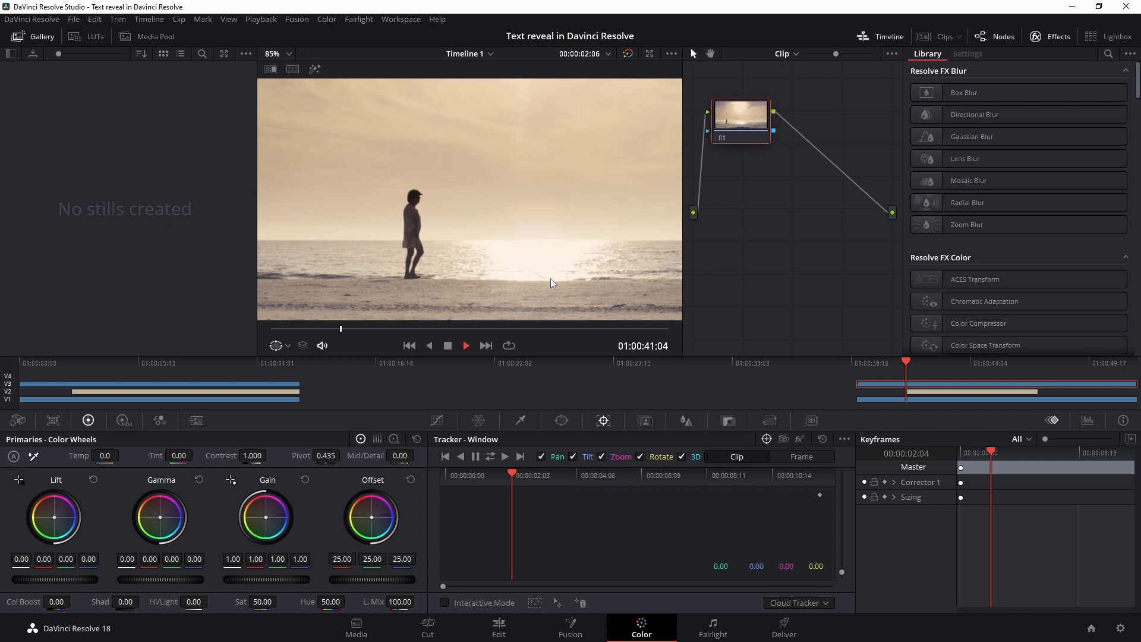
mouse_move(486, 271)
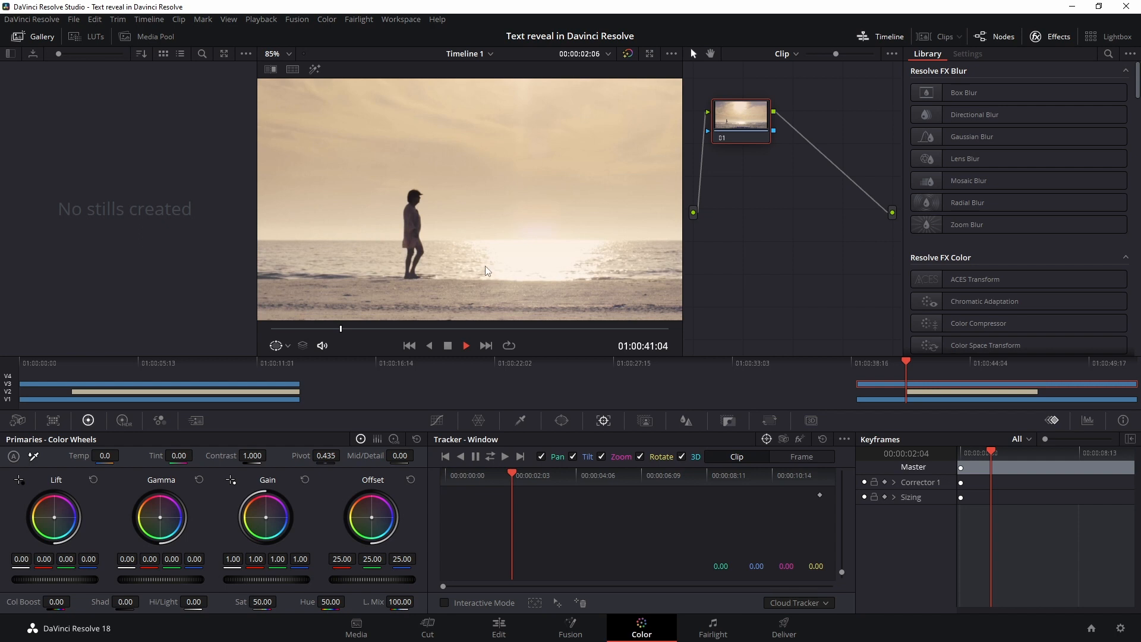
mouse_move(930, 396)
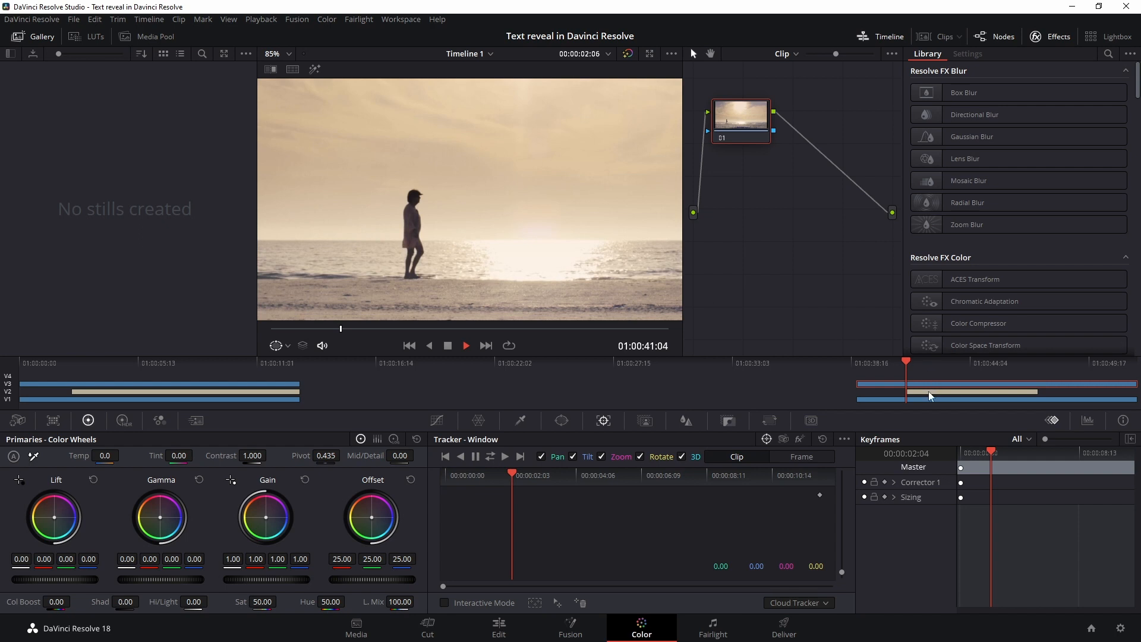
mouse_move(925, 405)
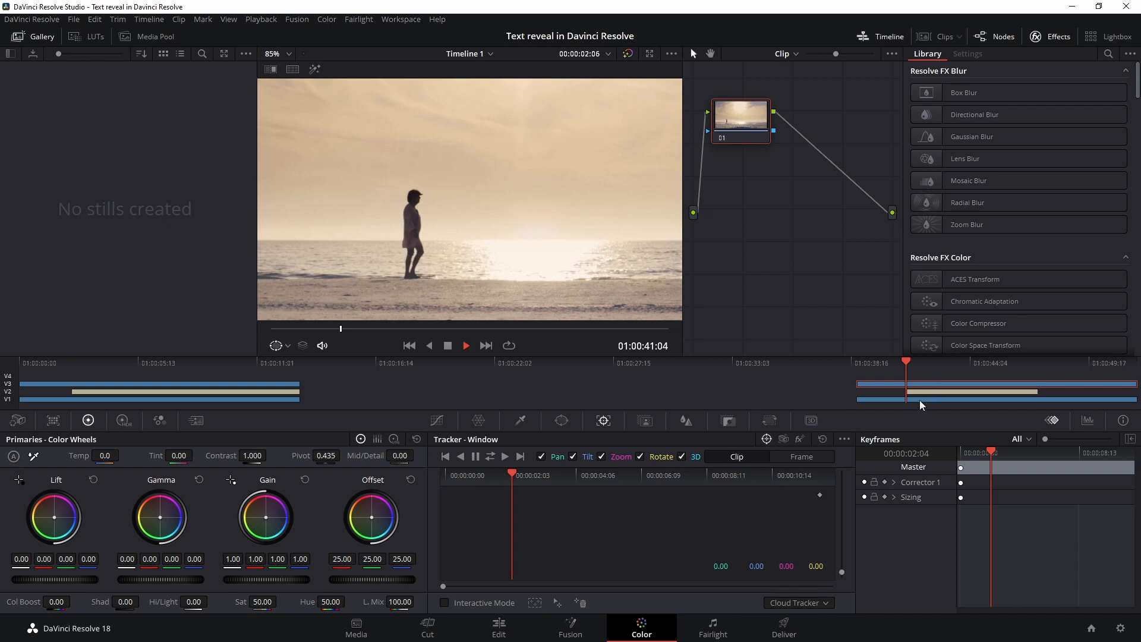
mouse_move(628, 237)
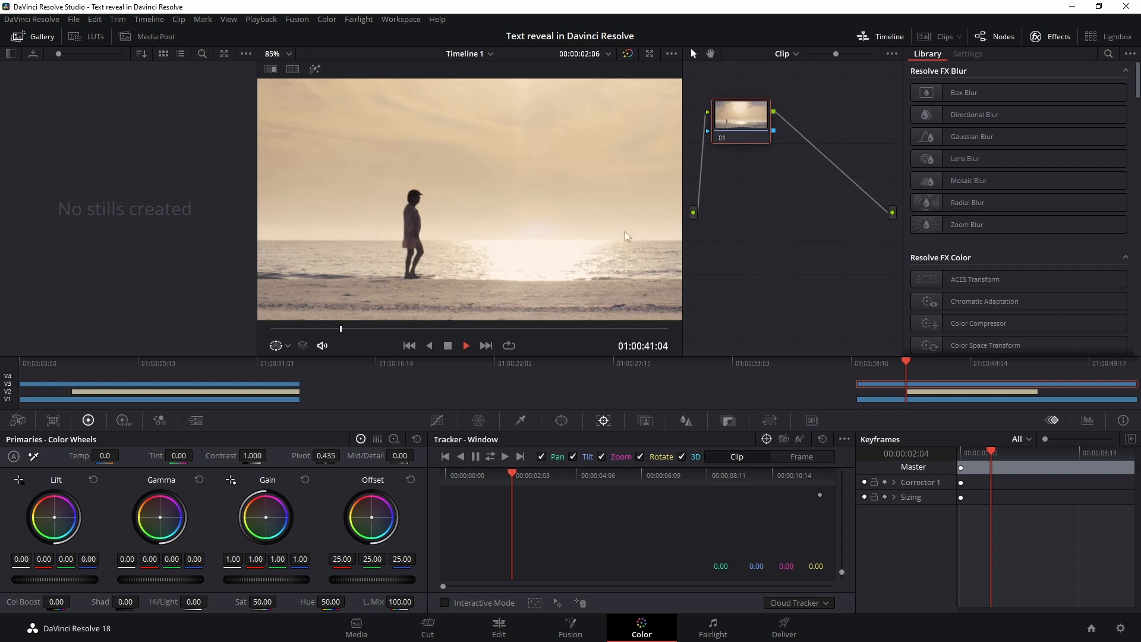
mouse_move(576, 425)
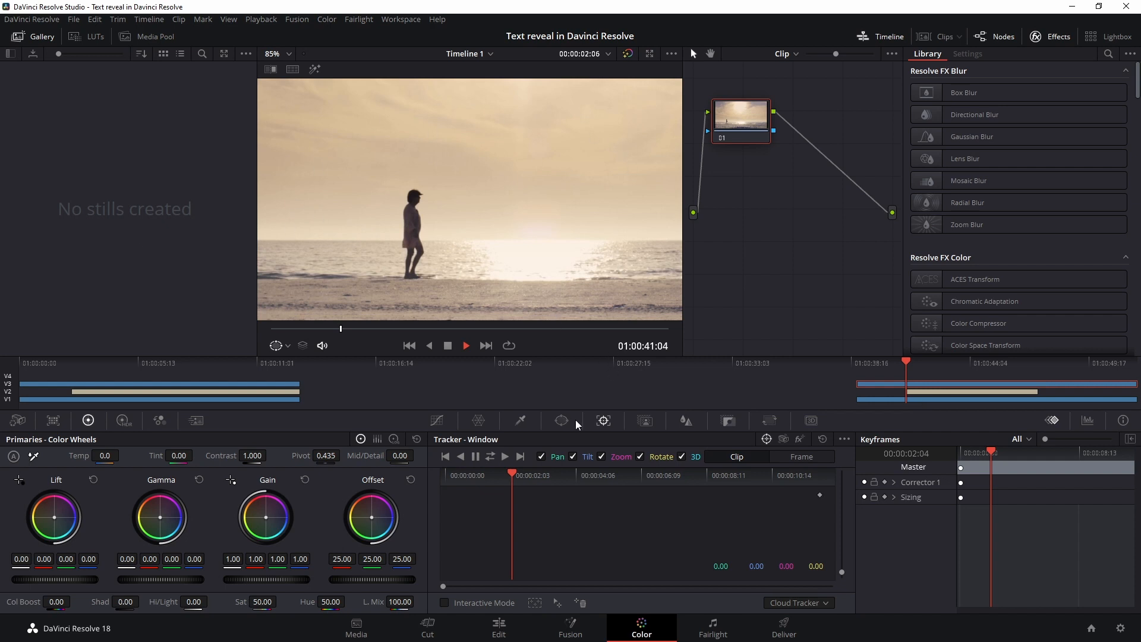
mouse_move(561, 422)
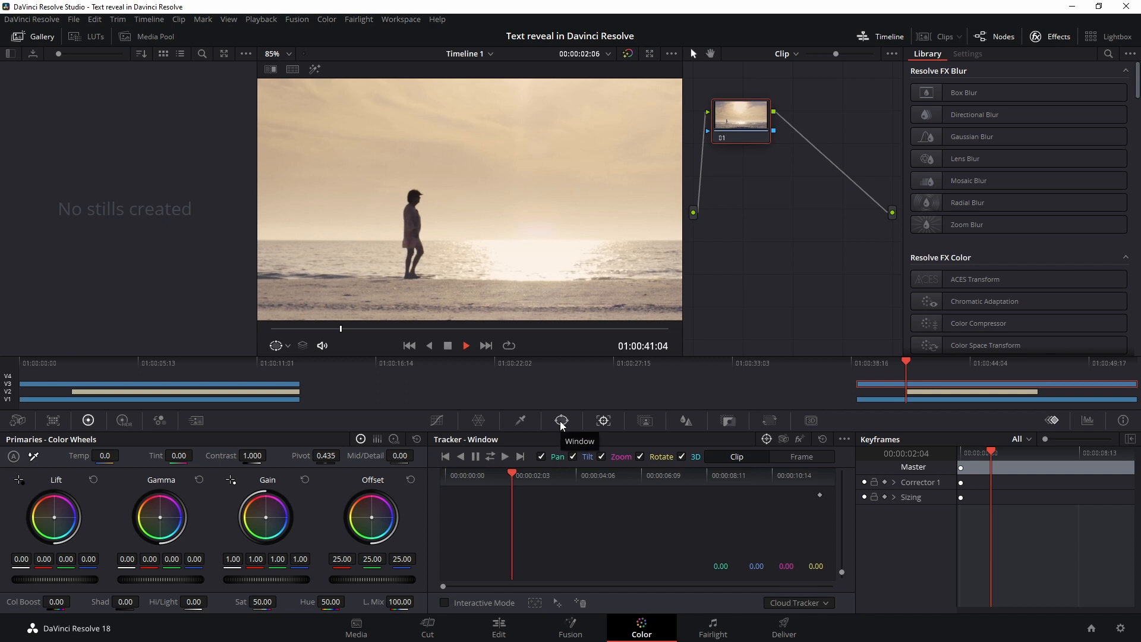
Step: Open the Window palette's shape mask controls for drawing the pen mask
left_click(560, 421)
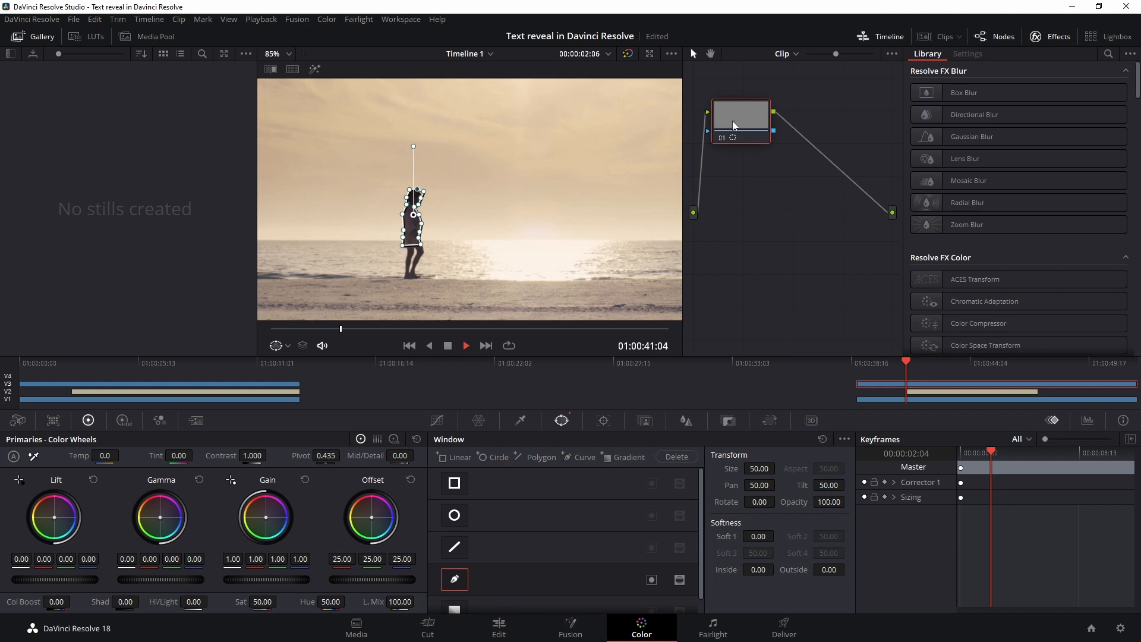
mouse_move(680, 276)
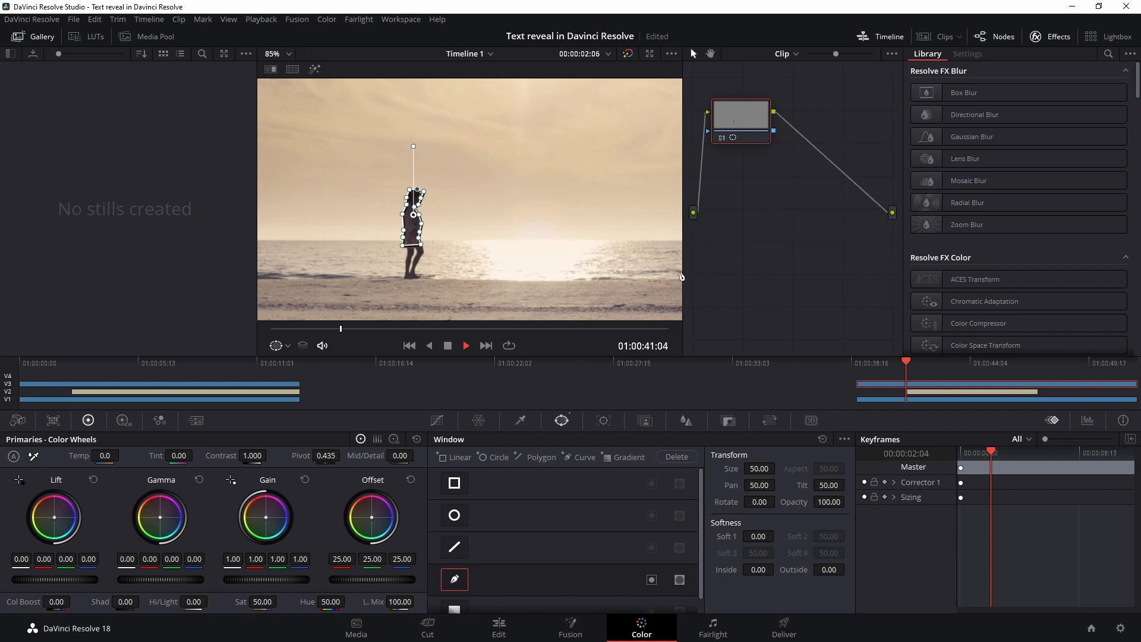
Step: Track the walking-person mask forward with the Tracker palette
left_click(603, 421)
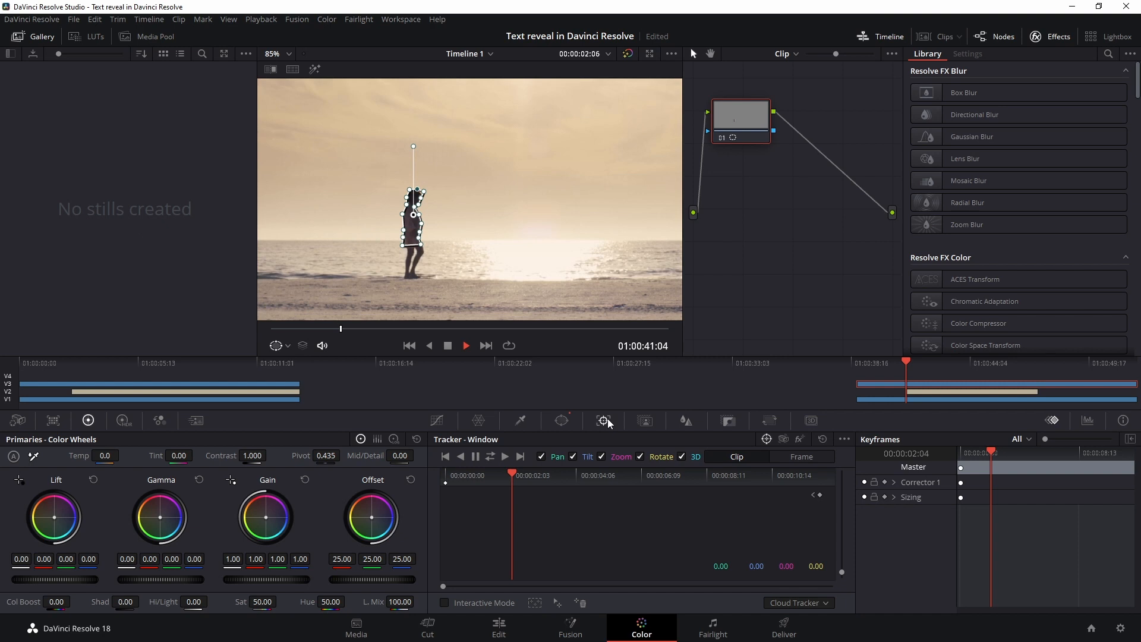
mouse_move(821, 499)
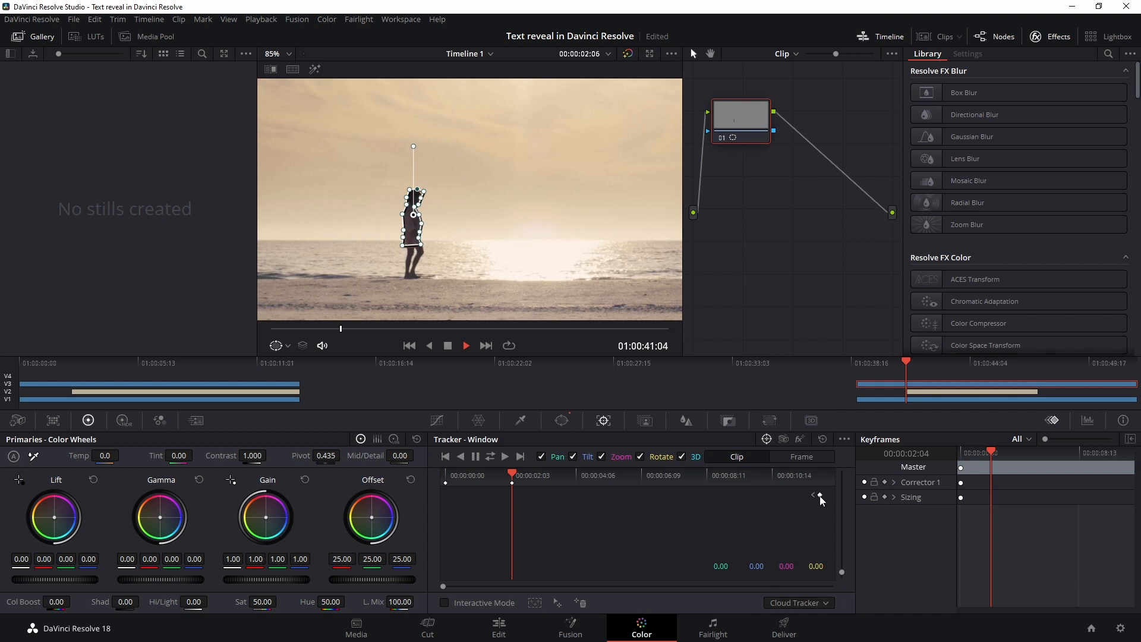
mouse_move(528, 466)
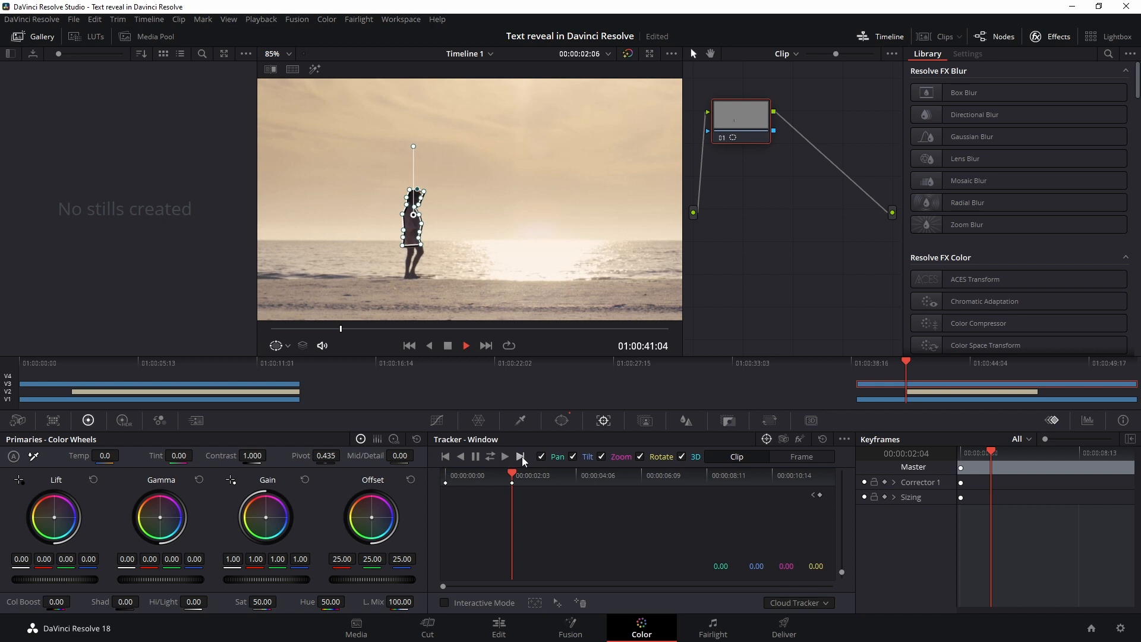
mouse_move(505, 457)
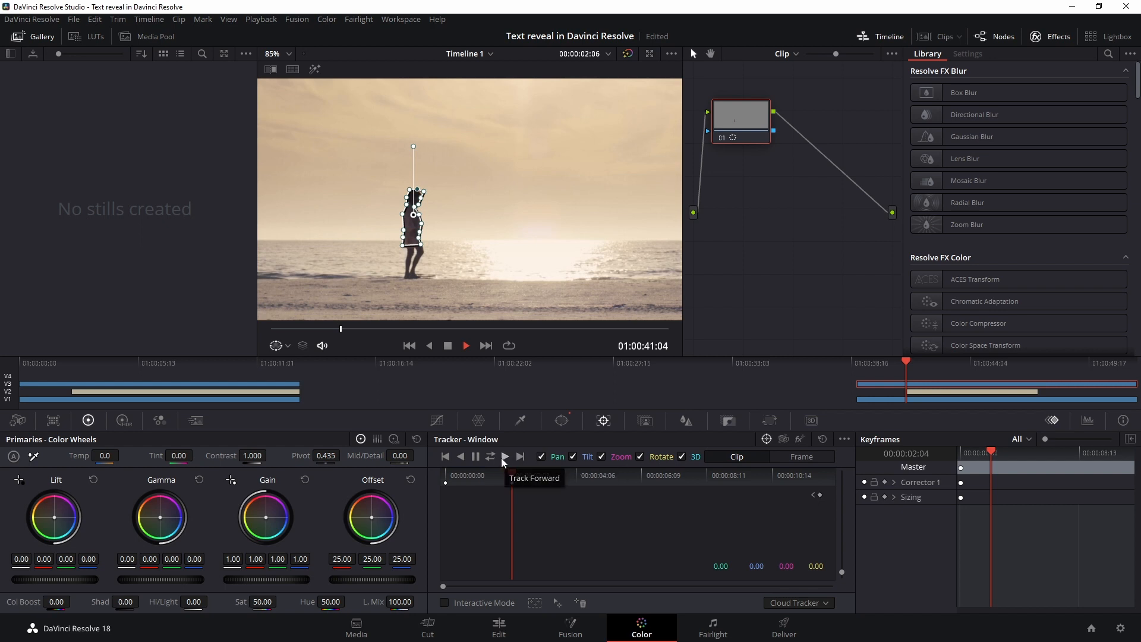
left_click(505, 457)
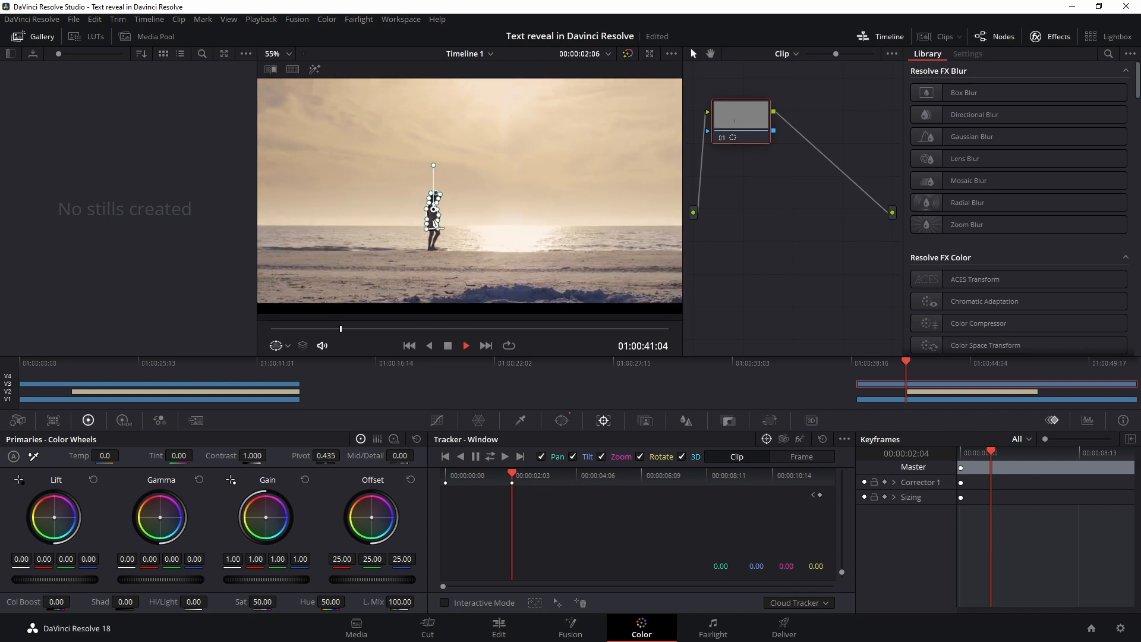
mouse_move(648, 245)
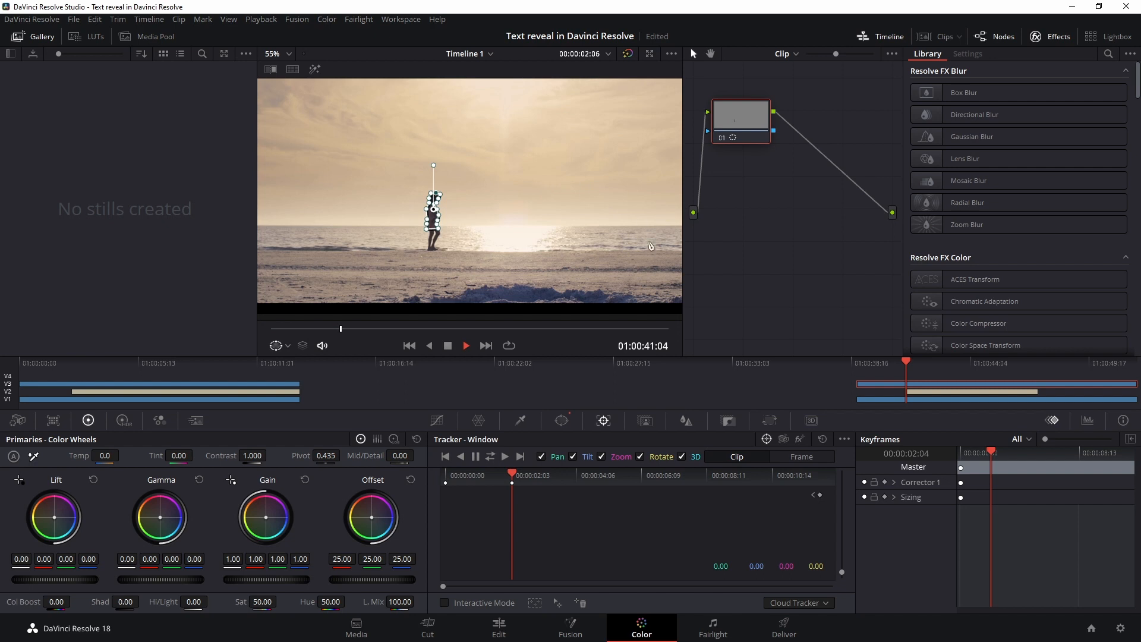
mouse_move(473, 246)
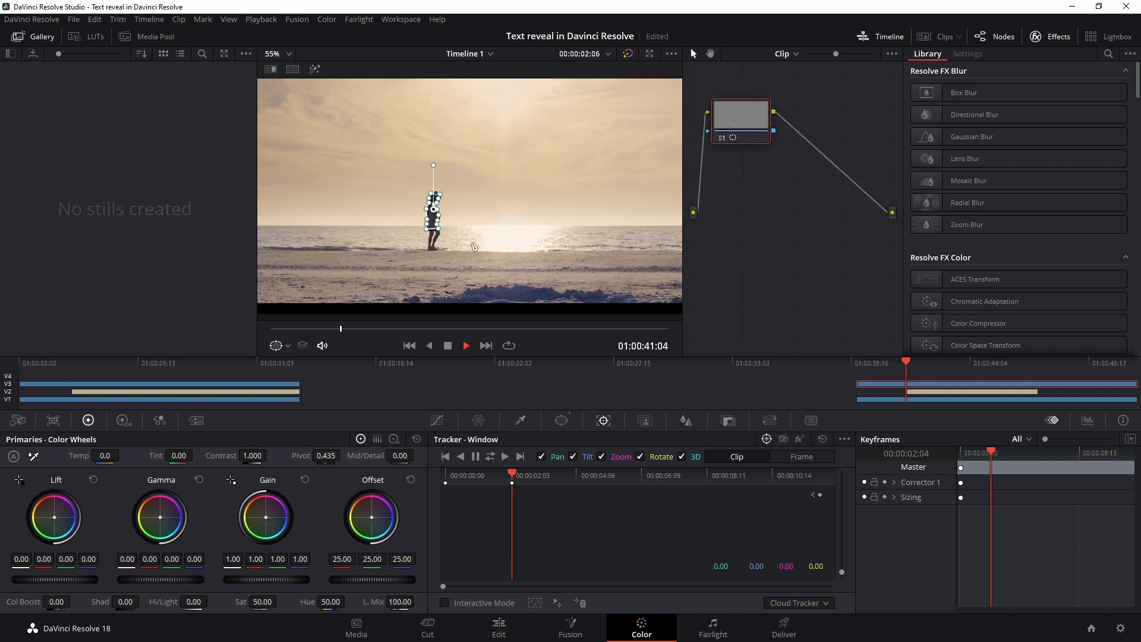
left_click(505, 456)
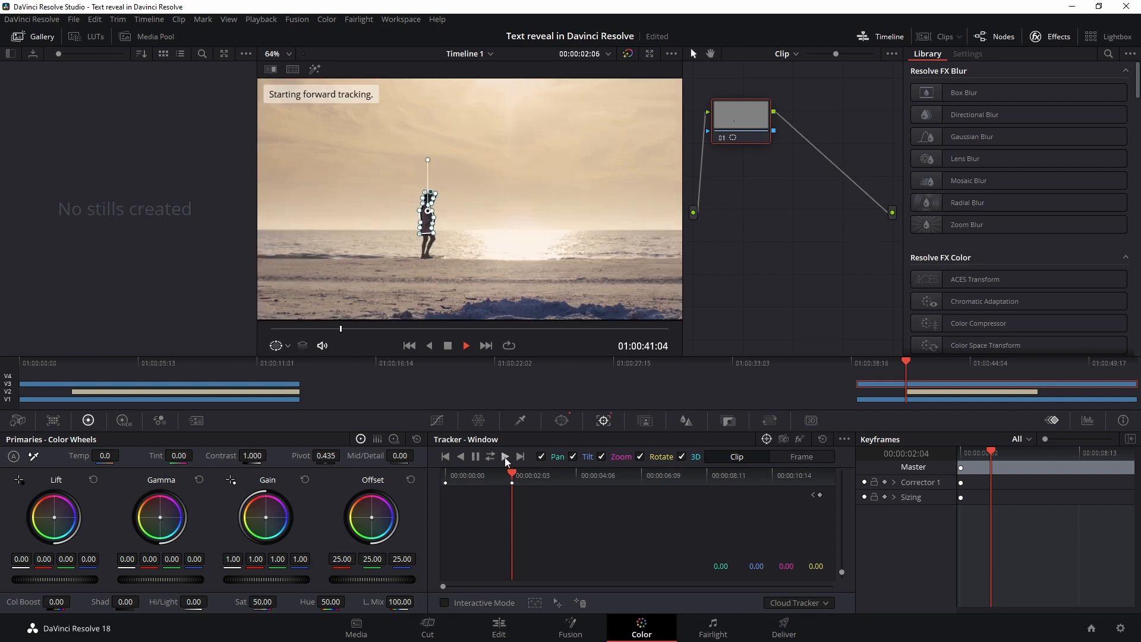
left_click(519, 457)
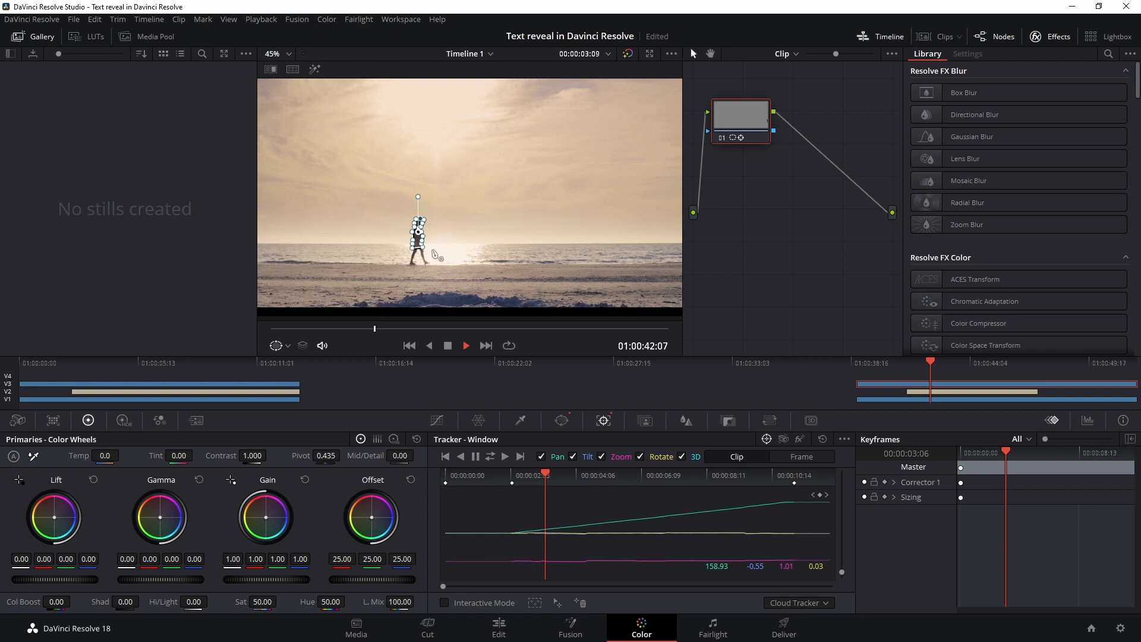
Step: Add an alpha output to the node graph and feed it the mask's key
right_click(800, 218)
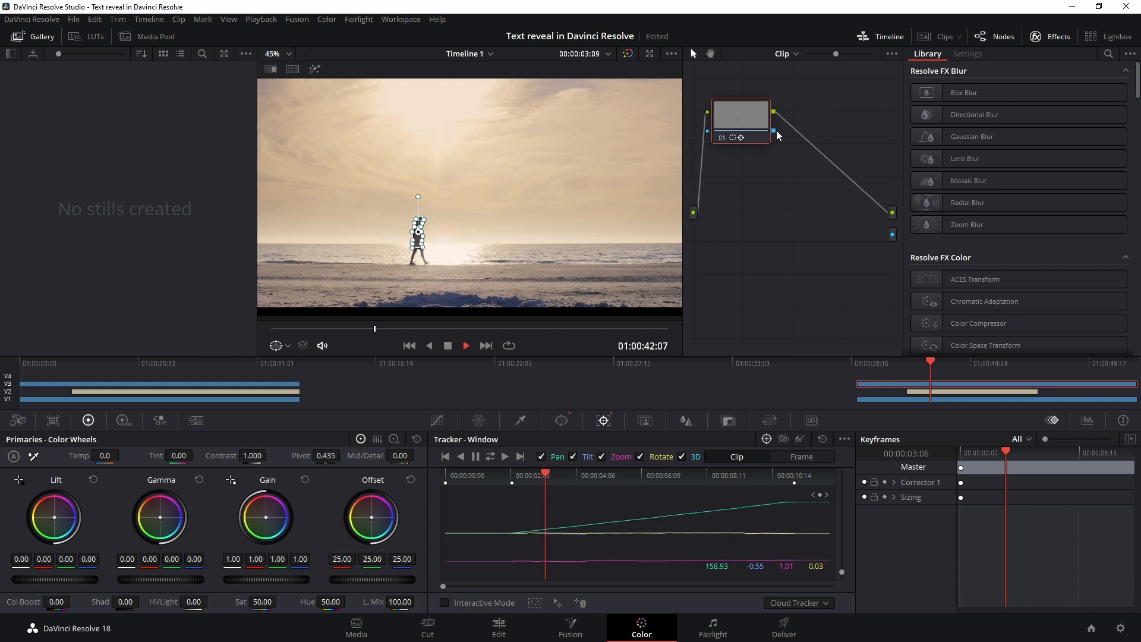
mouse_move(893, 242)
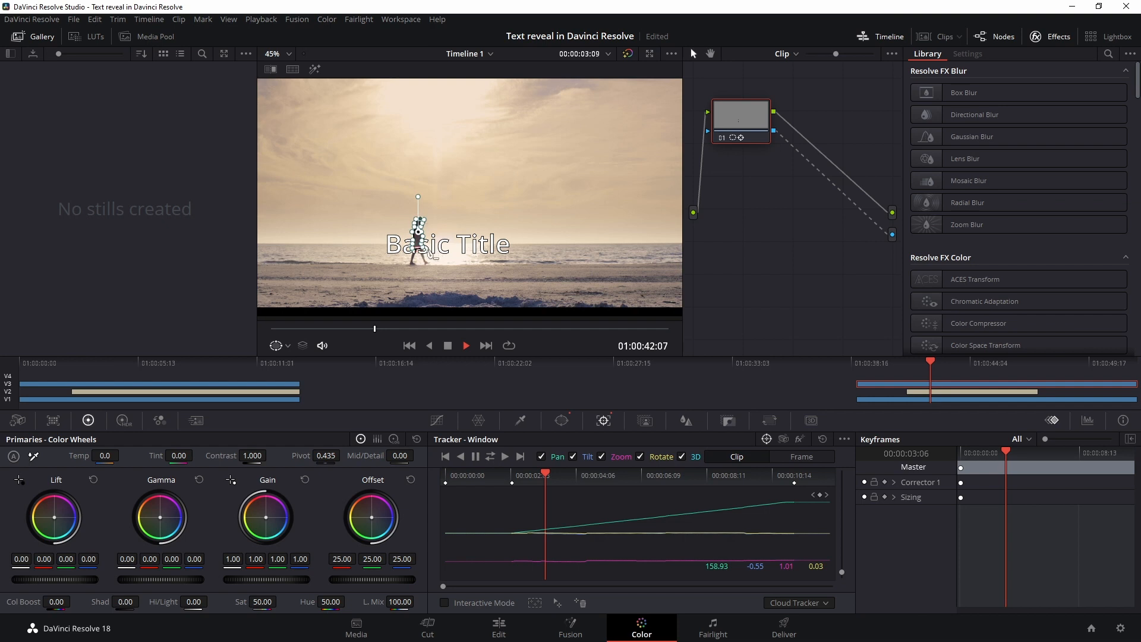
left_click(272, 53)
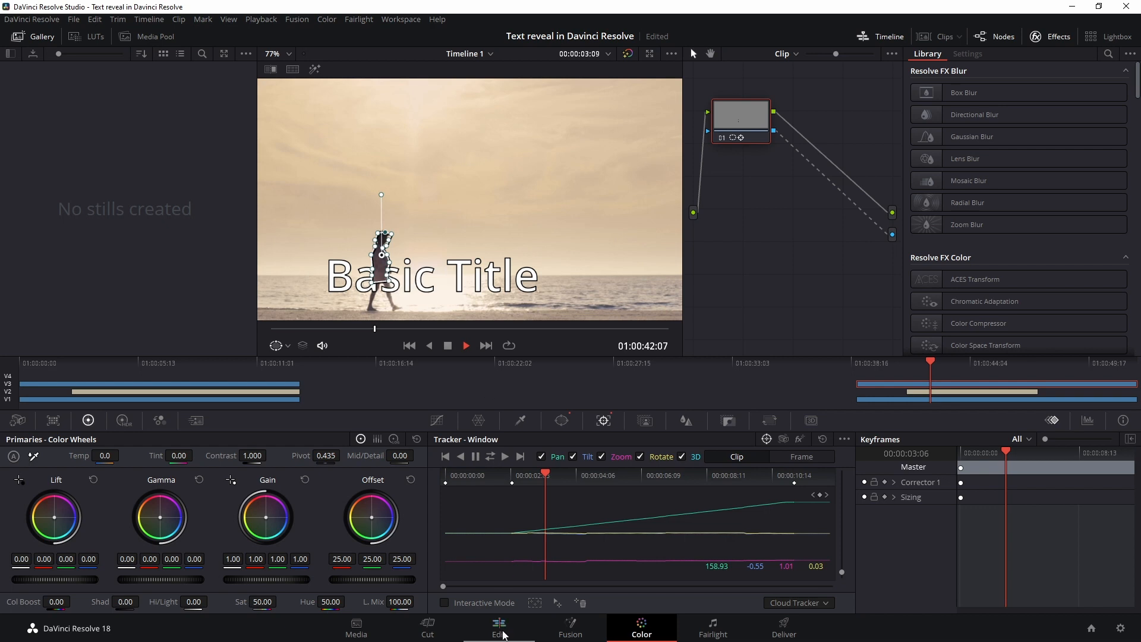
Step: Switch to the Edit page and select the V2 Basic Title clip
left_click(499, 628)
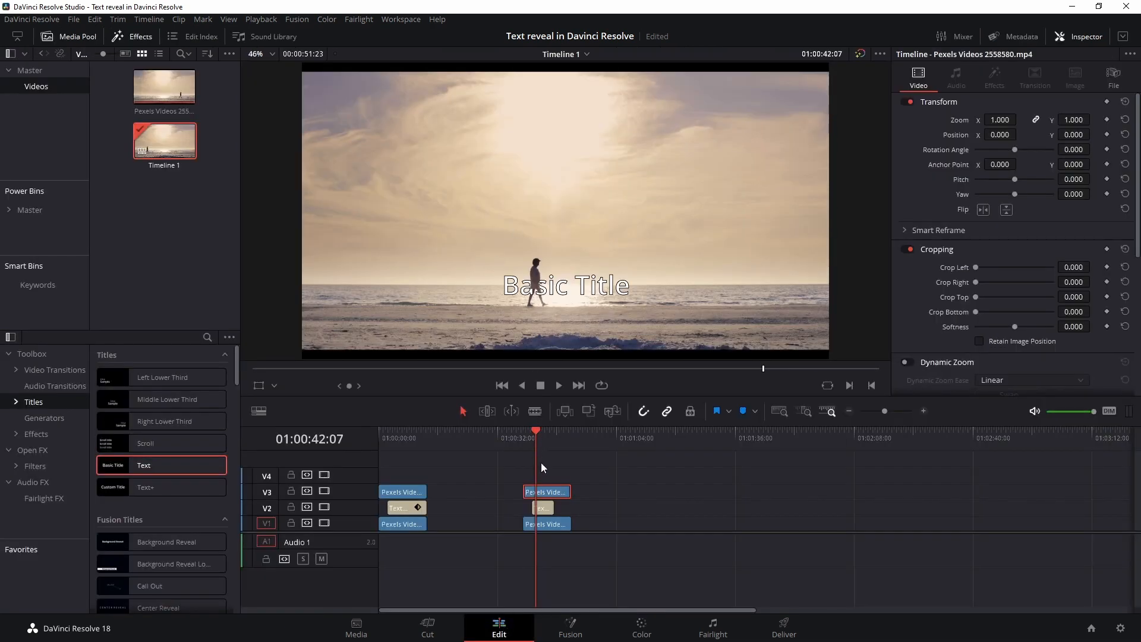
left_click(542, 507)
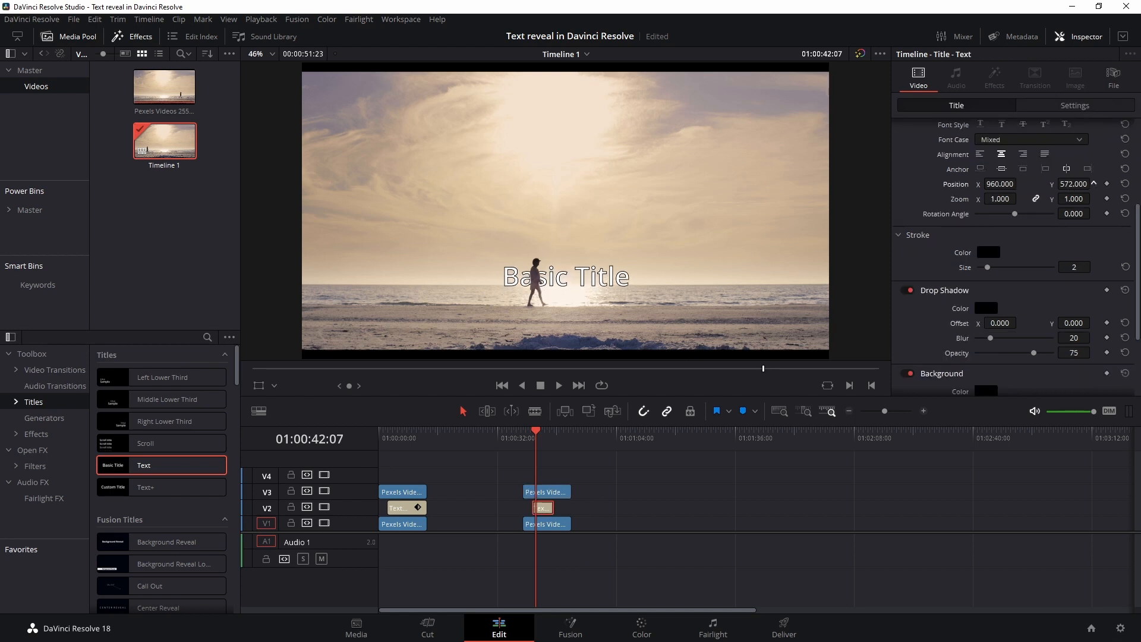
mouse_move(488, 487)
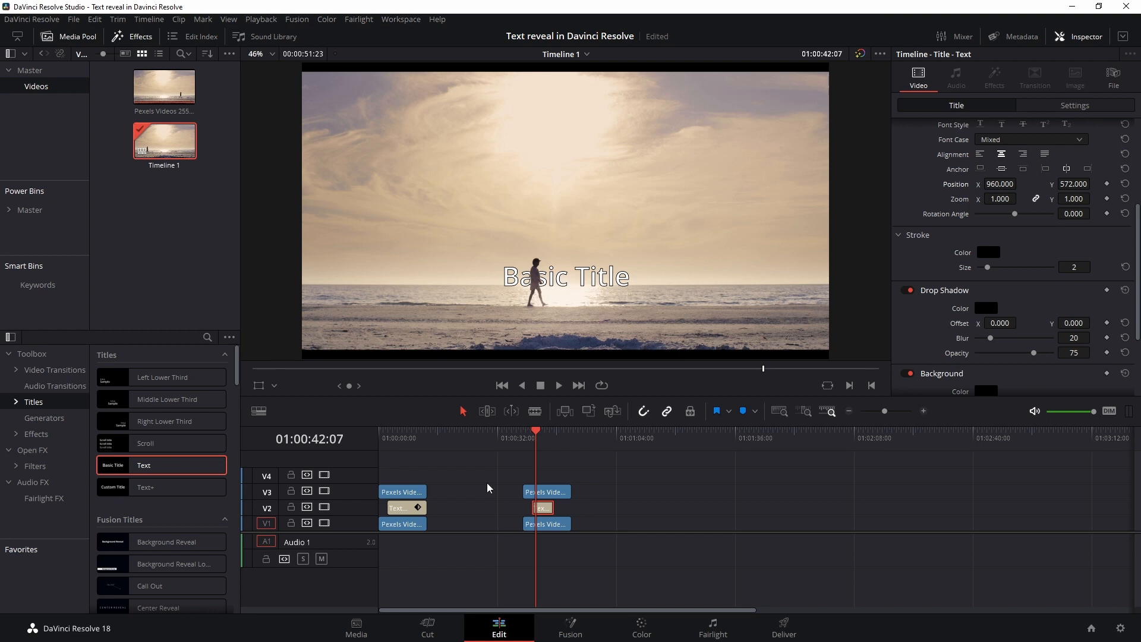